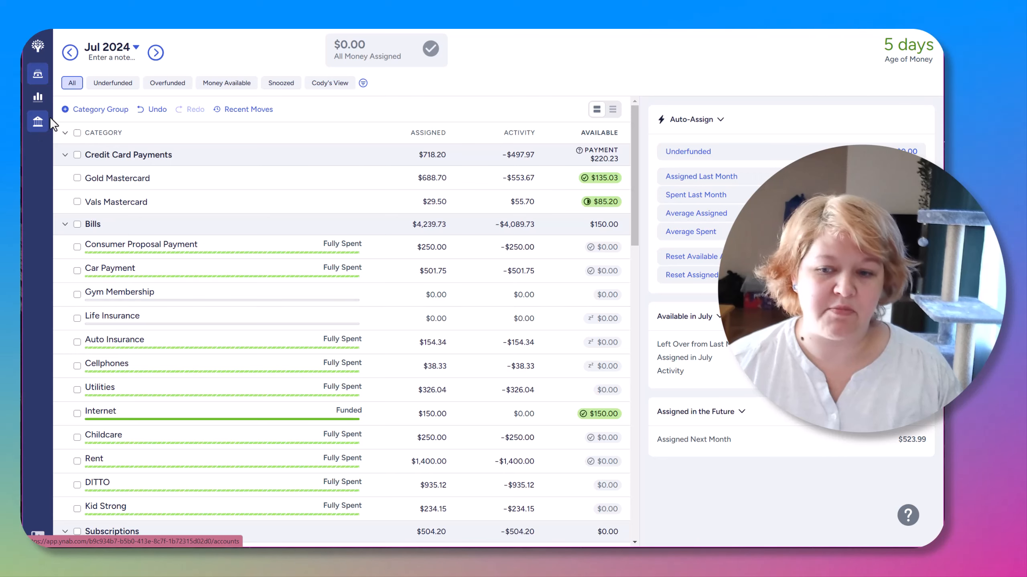
- Filter the July budget to Cody's View, showing only its chosen category groups
{"action": "scroll", "scroll_direction": "down", "scroll_amount": 3}
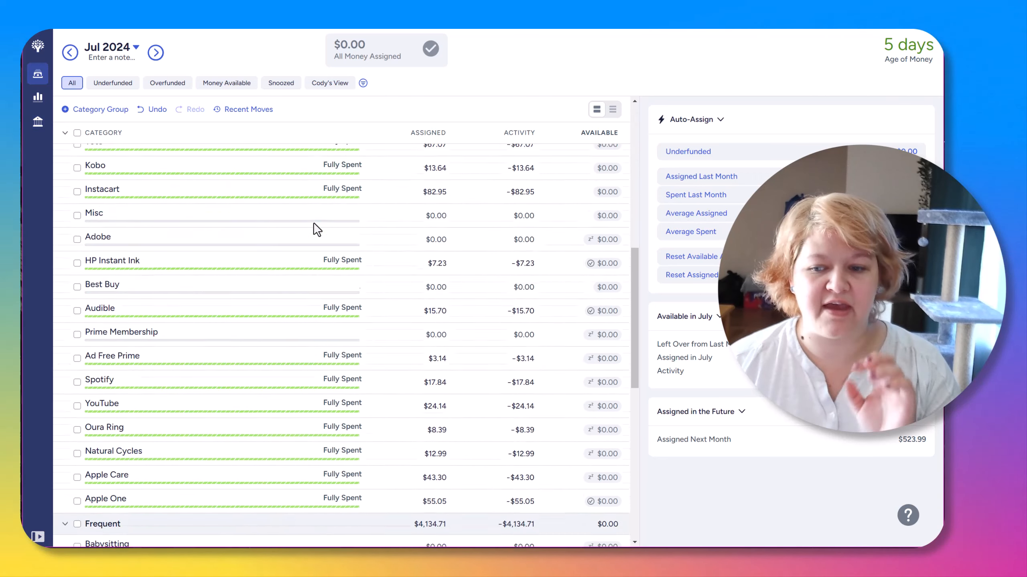
{"action": "scroll", "scroll_direction": "down", "scroll_amount": 3}
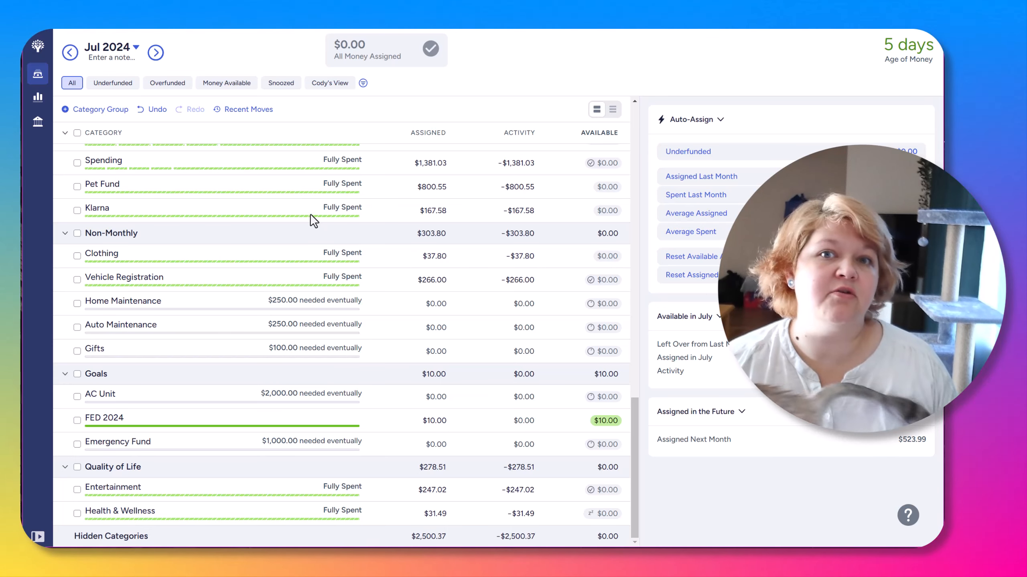
{"action": "scroll", "scroll_direction": "up", "scroll_amount": 3}
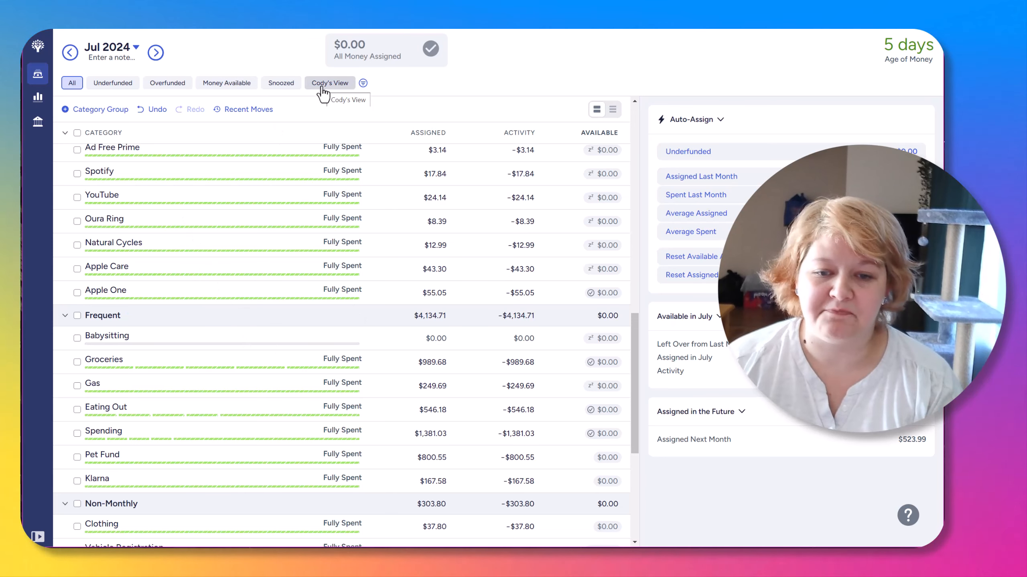
{"action": "left_click", "coordinate": [331, 82]}
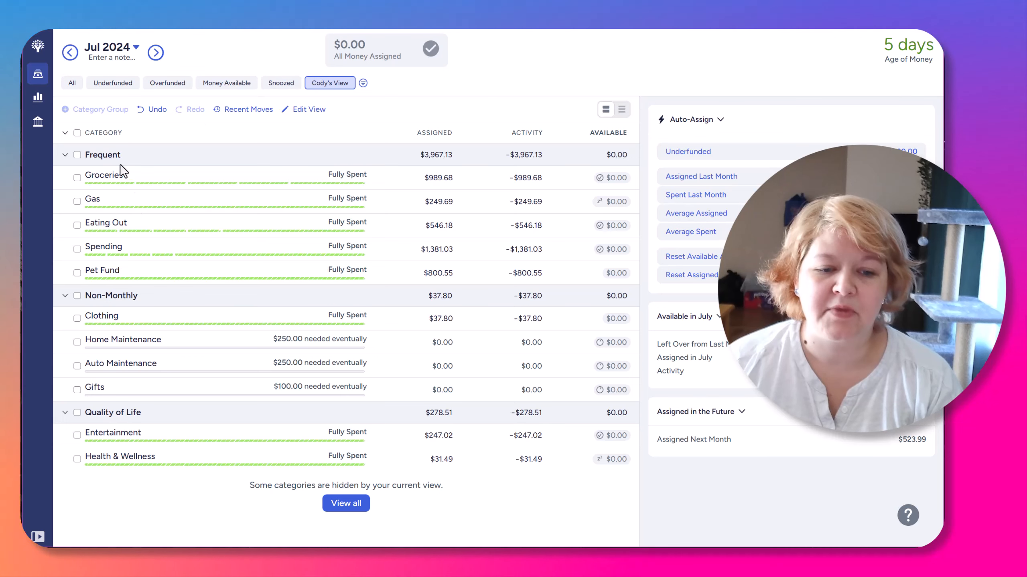
{"action": "mouse_move", "coordinate": [112, 182]}
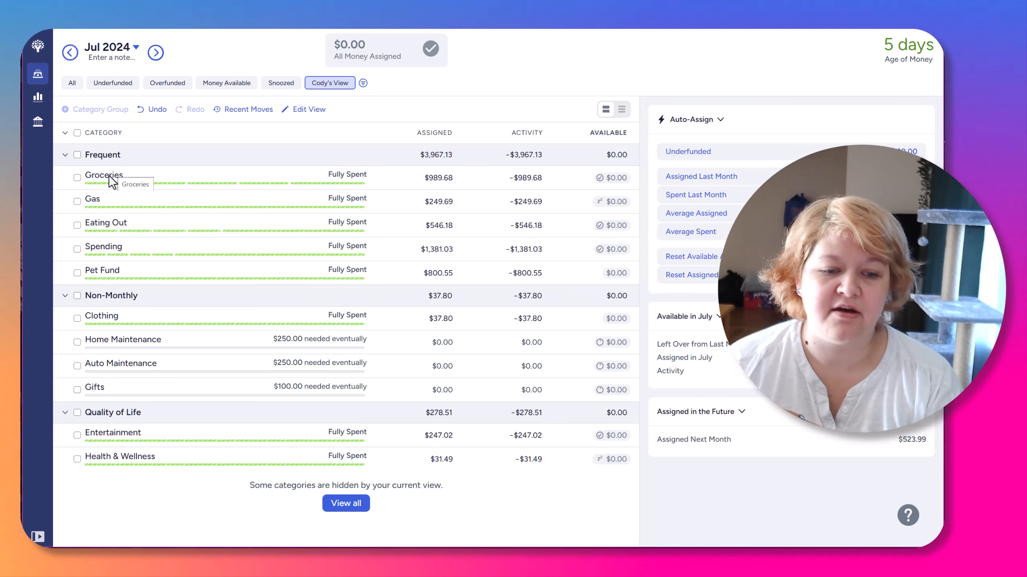
{"action": "mouse_move", "coordinate": [116, 261]}
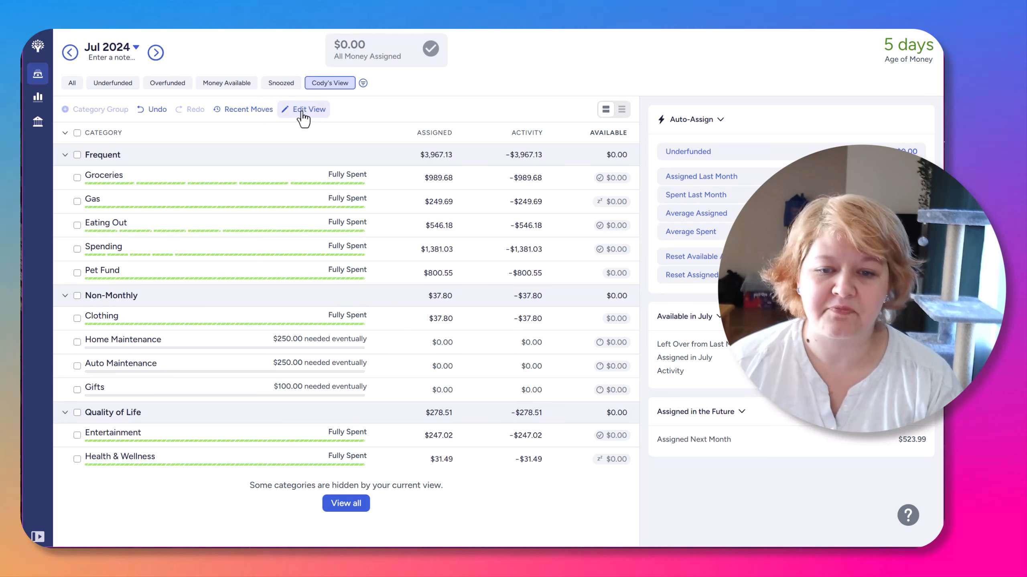
{"action": "mouse_move", "coordinate": [318, 120]}
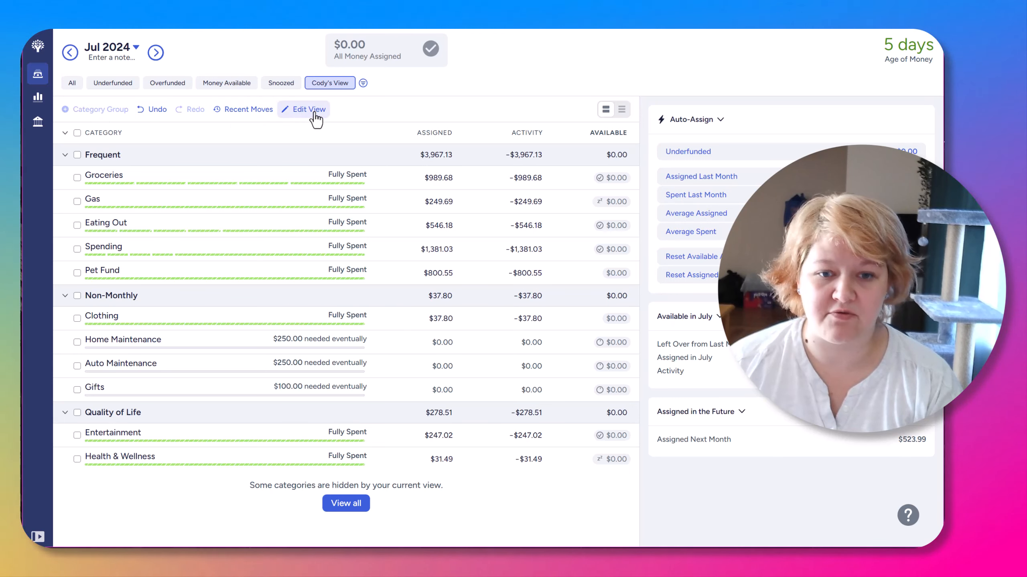
- Try the Overfunded and Snoozed category filters on the budget
{"action": "left_click", "coordinate": [362, 83]}
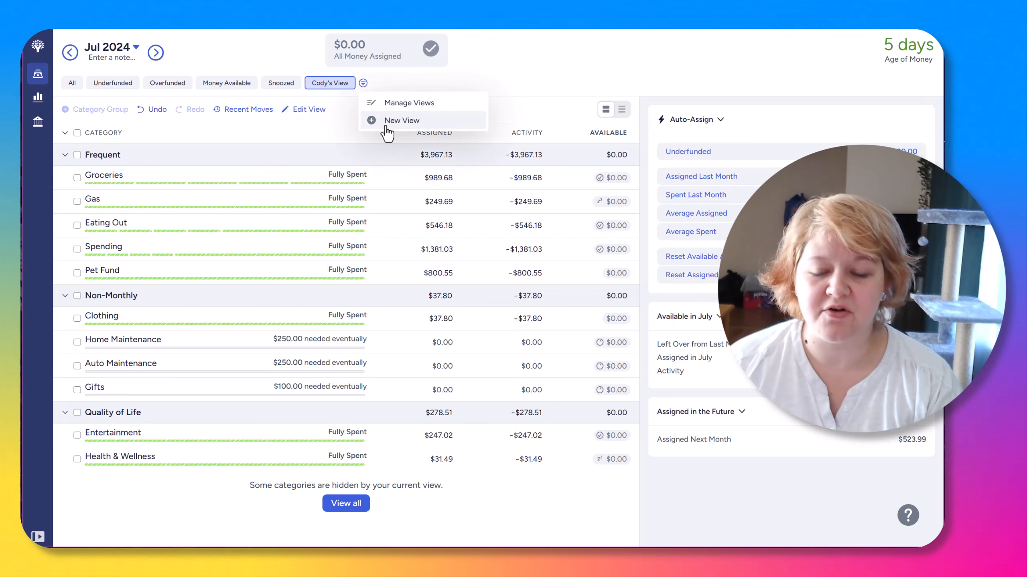
{"action": "left_click", "coordinate": [363, 83]}
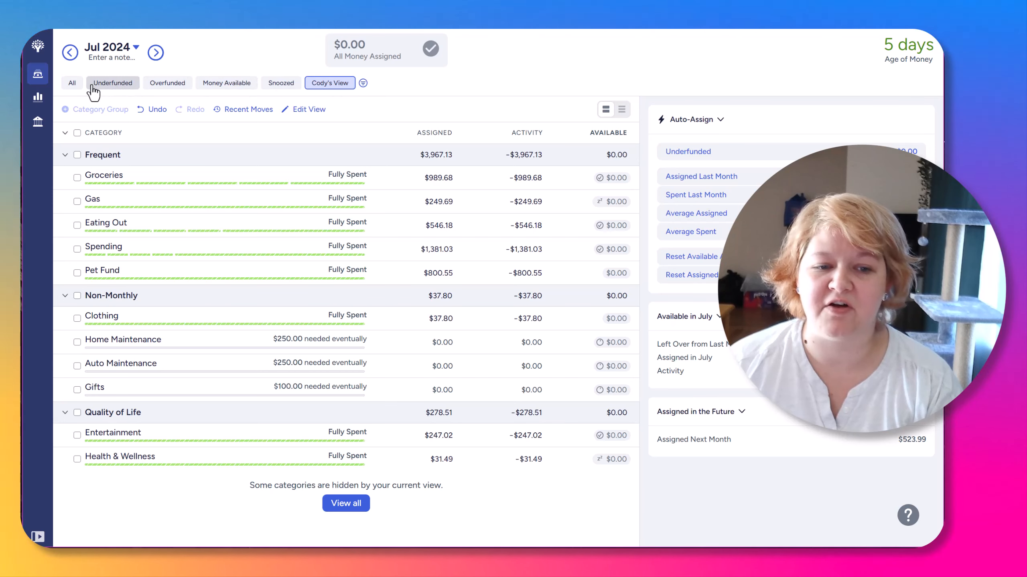
{"action": "left_click", "coordinate": [167, 82]}
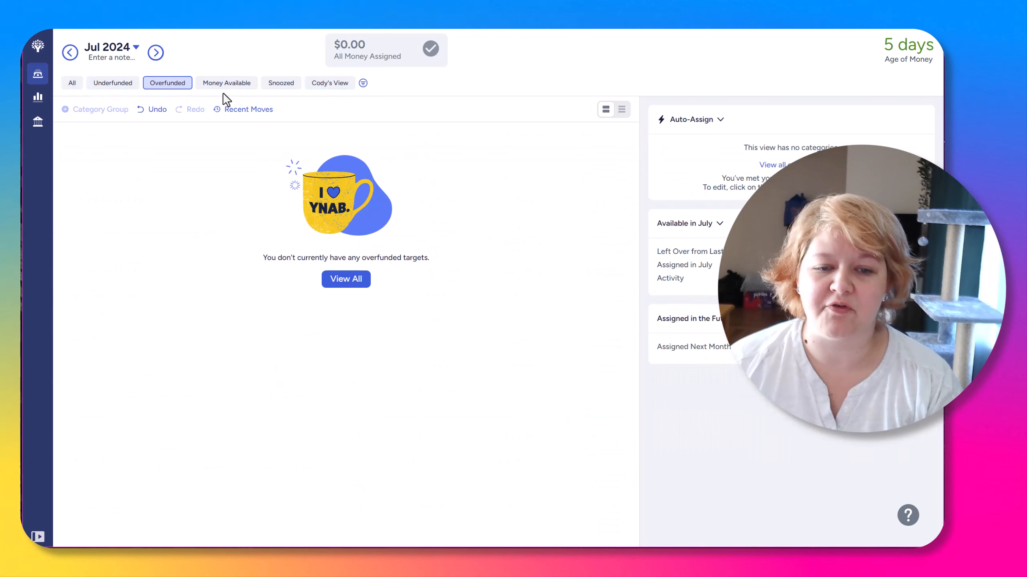
{"action": "left_click", "coordinate": [281, 83]}
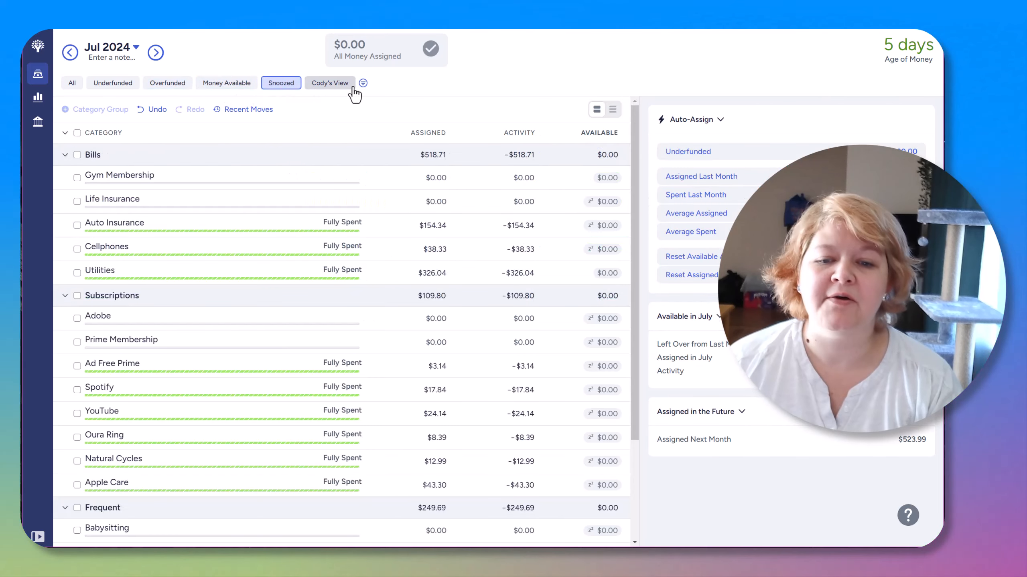
- Start a new custom view from the views dropdown
{"action": "left_click", "coordinate": [362, 83]}
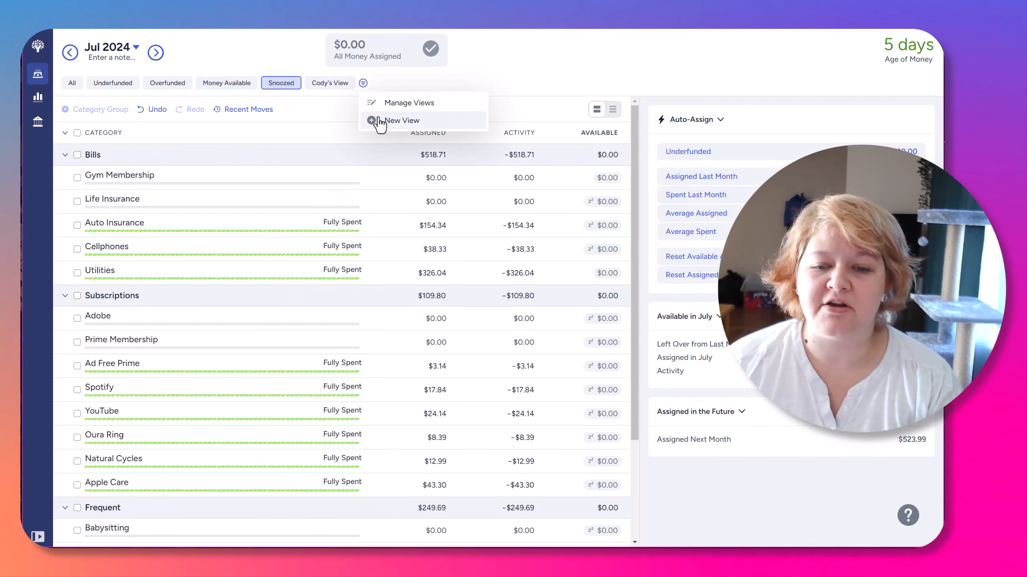
{"action": "left_click", "coordinate": [400, 120]}
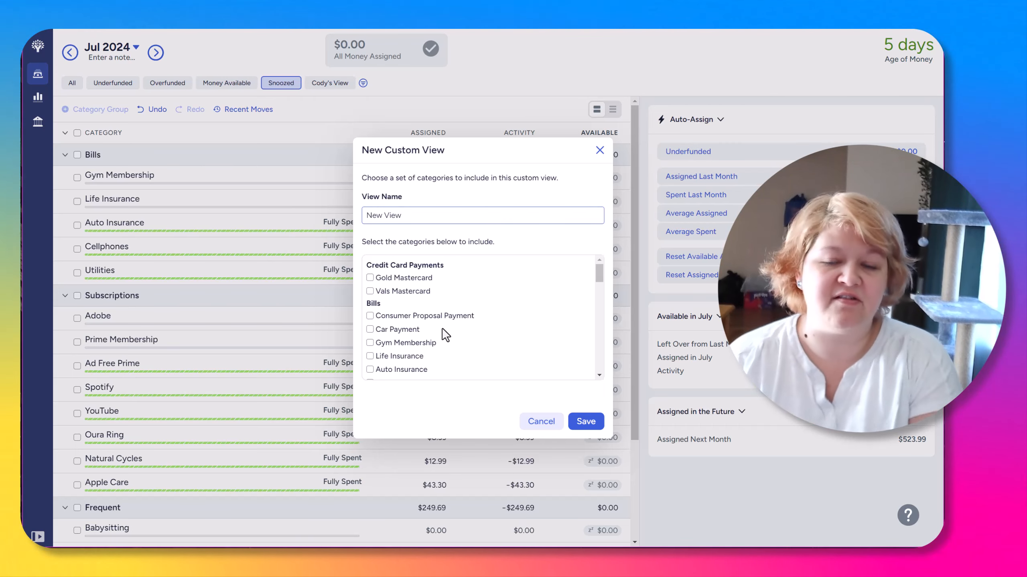
- Include Spending with Groceries, Gas and Eating Out and save the New View
{"action": "scroll", "scroll_direction": "down", "scroll_amount": 3}
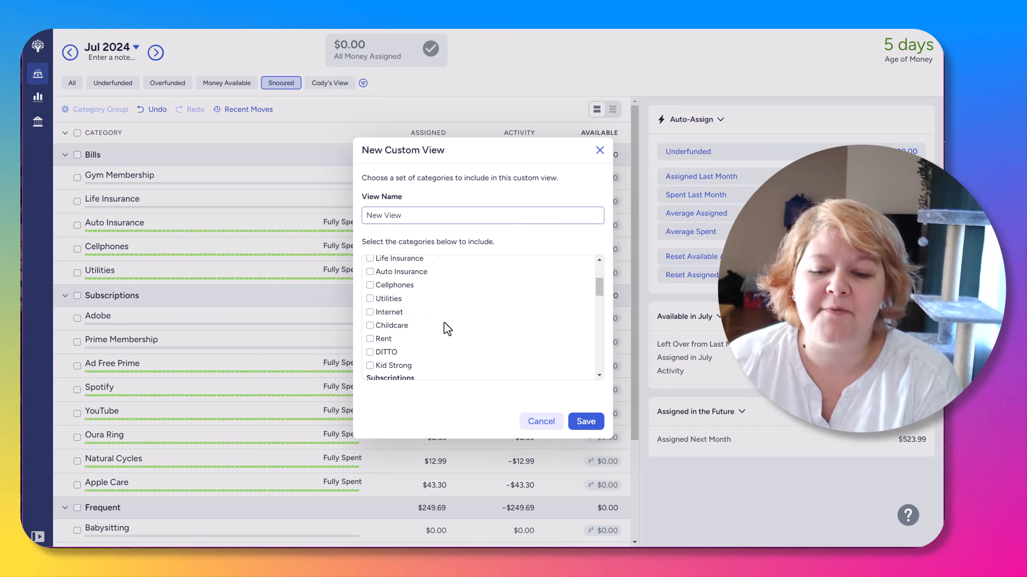
{"action": "scroll", "scroll_direction": "down", "scroll_amount": 3}
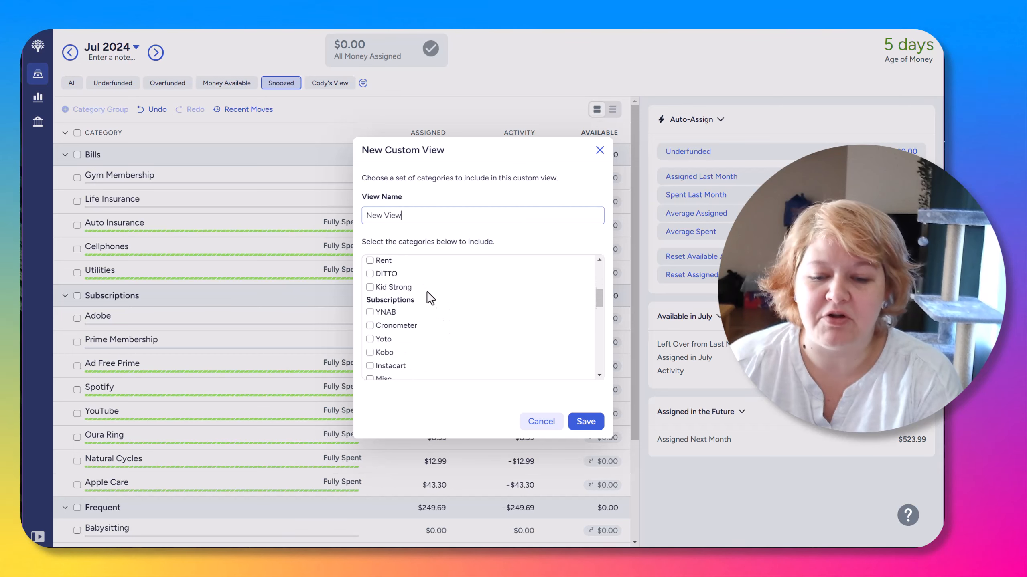
{"action": "scroll", "scroll_direction": "down", "scroll_amount": 3}
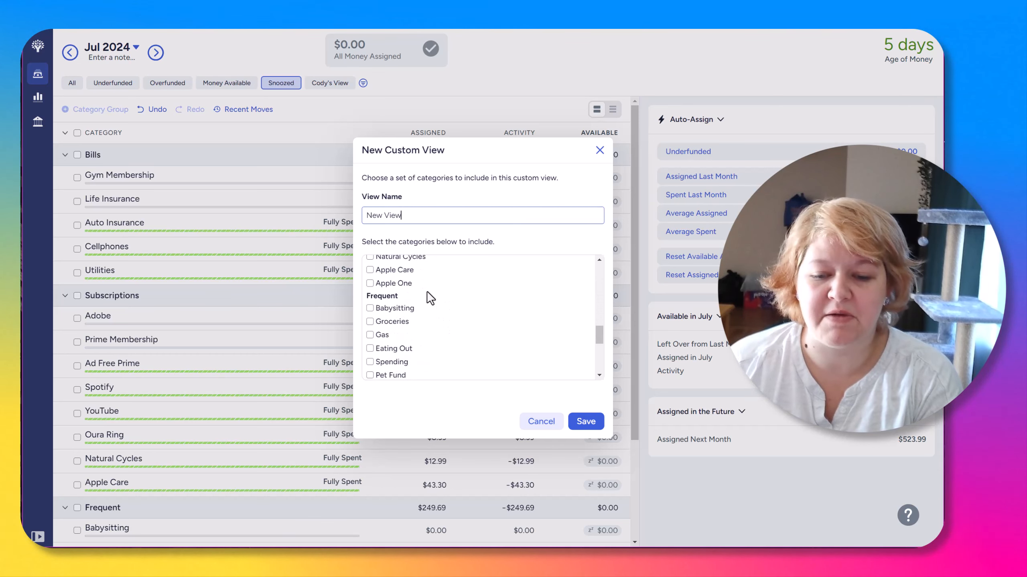
{"action": "scroll", "scroll_direction": "down", "scroll_amount": 3}
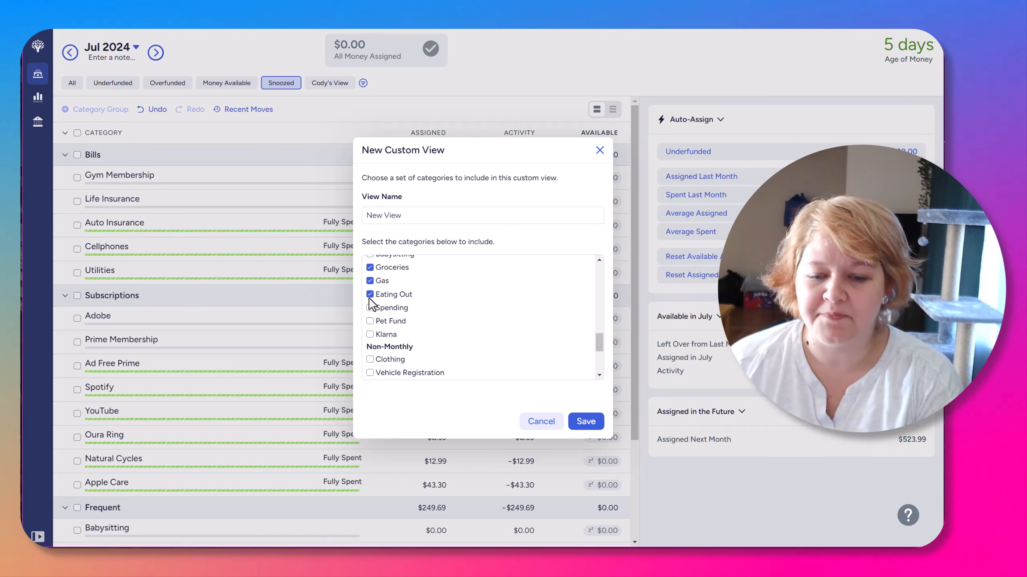
{"action": "left_click", "coordinate": [369, 308]}
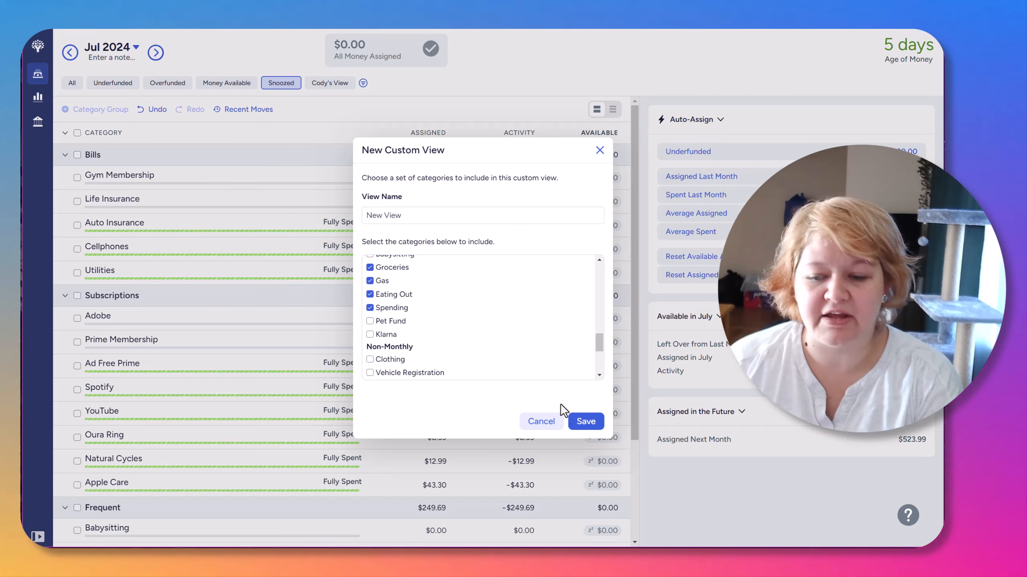
{"action": "left_click", "coordinate": [586, 422]}
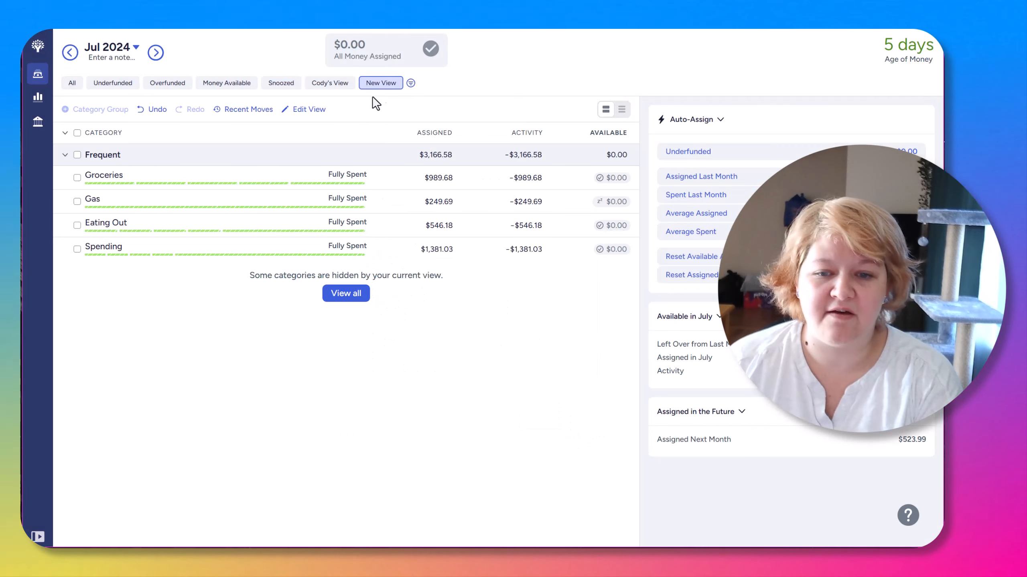
{"action": "mouse_move", "coordinate": [207, 279]}
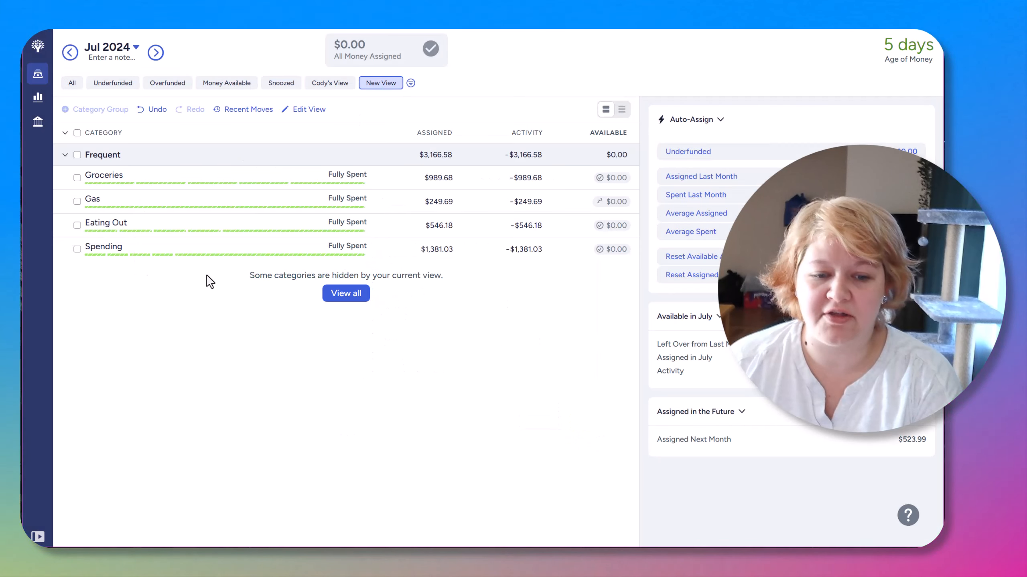
- Compare the All view with New View, then select all four New View categories
{"action": "left_click", "coordinate": [73, 83]}
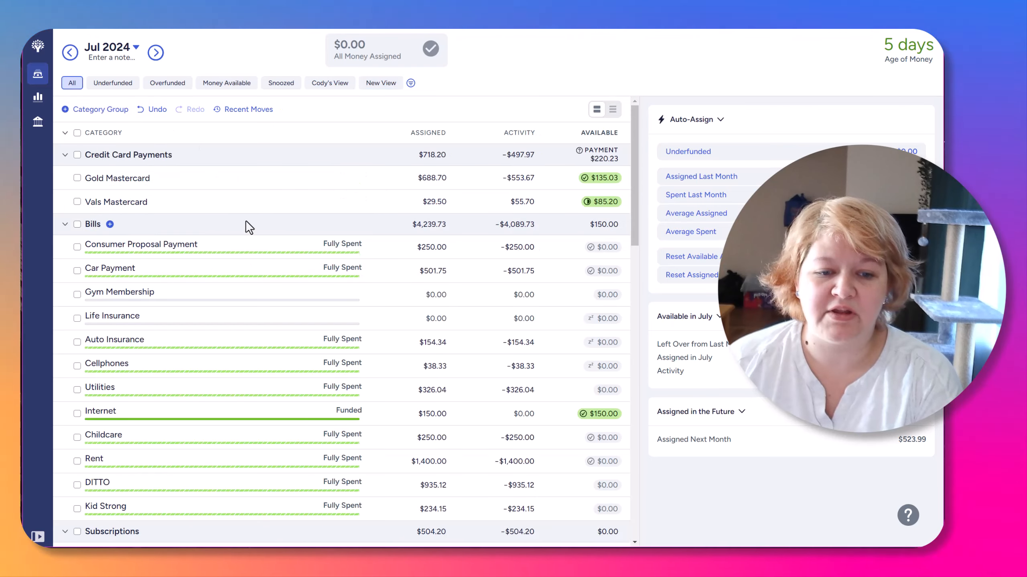
{"action": "scroll", "scroll_direction": "down", "scroll_amount": 3}
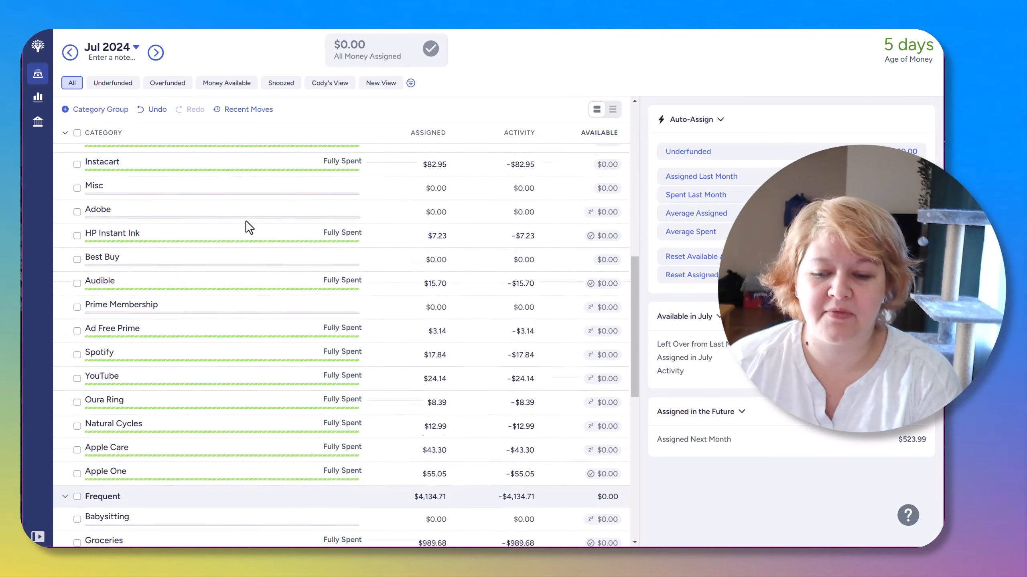
{"action": "left_click", "coordinate": [77, 133]}
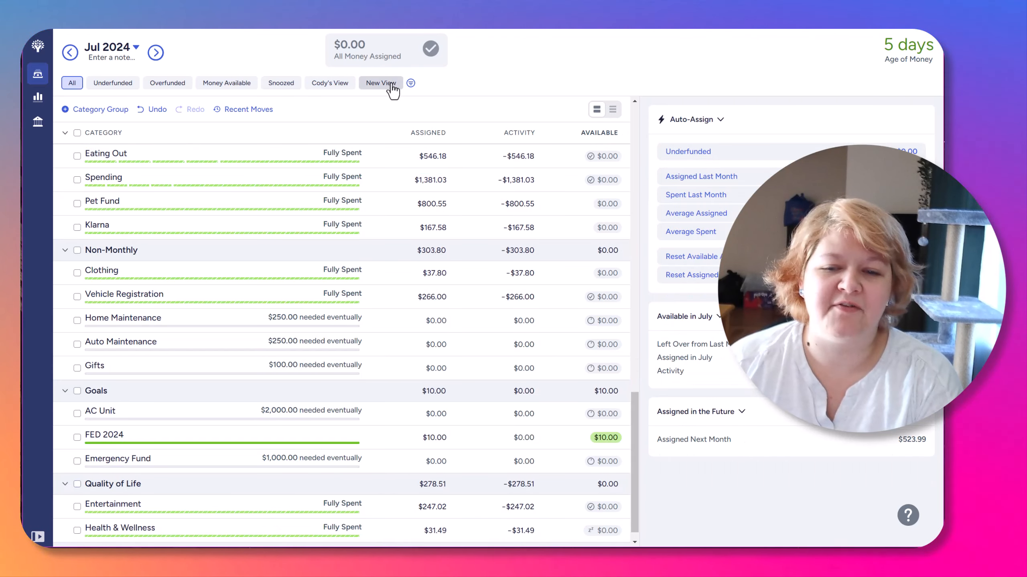
{"action": "left_click", "coordinate": [380, 82]}
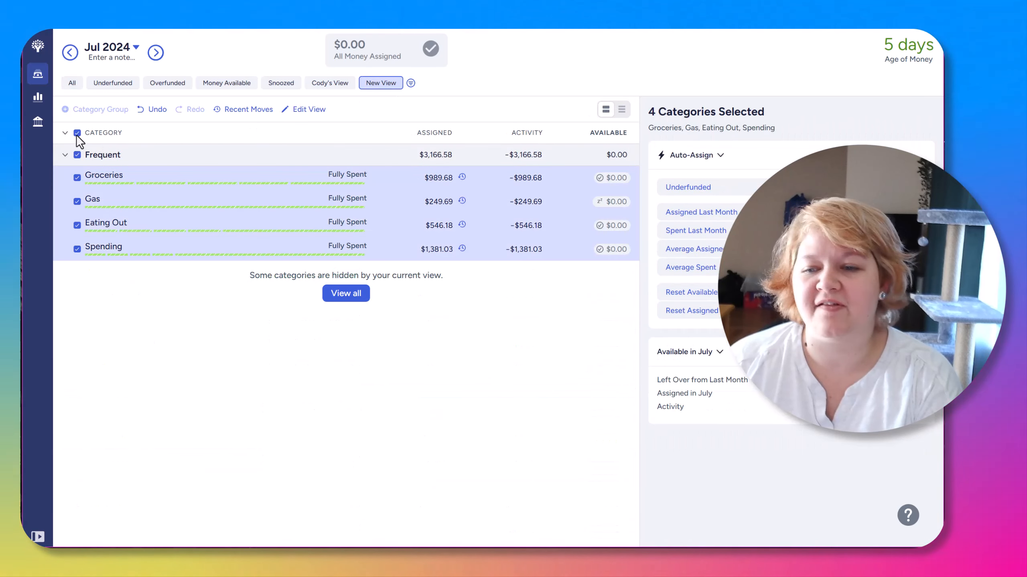
{"action": "left_click", "coordinate": [77, 134]}
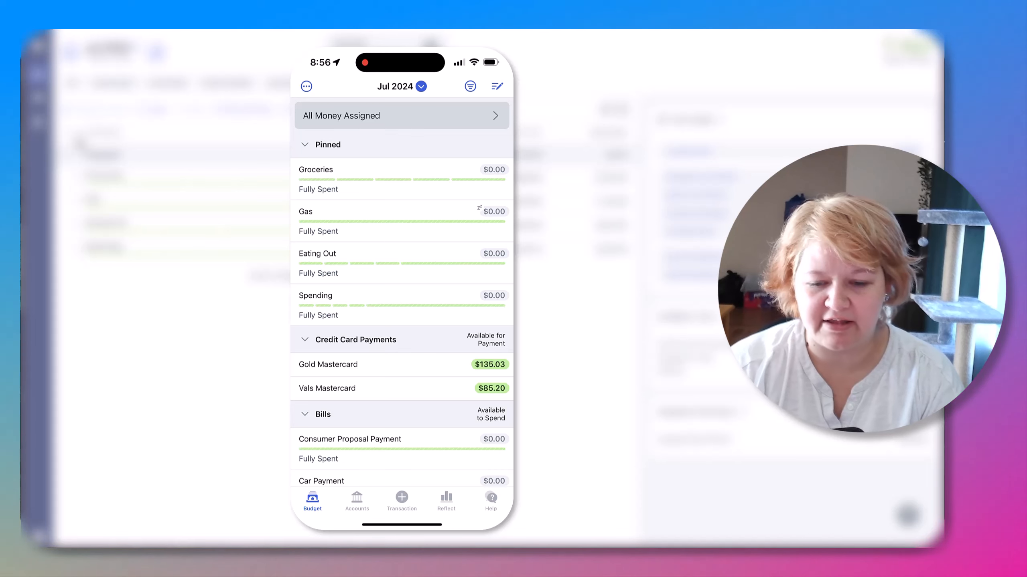
{"action": "left_click", "coordinate": [470, 87]}
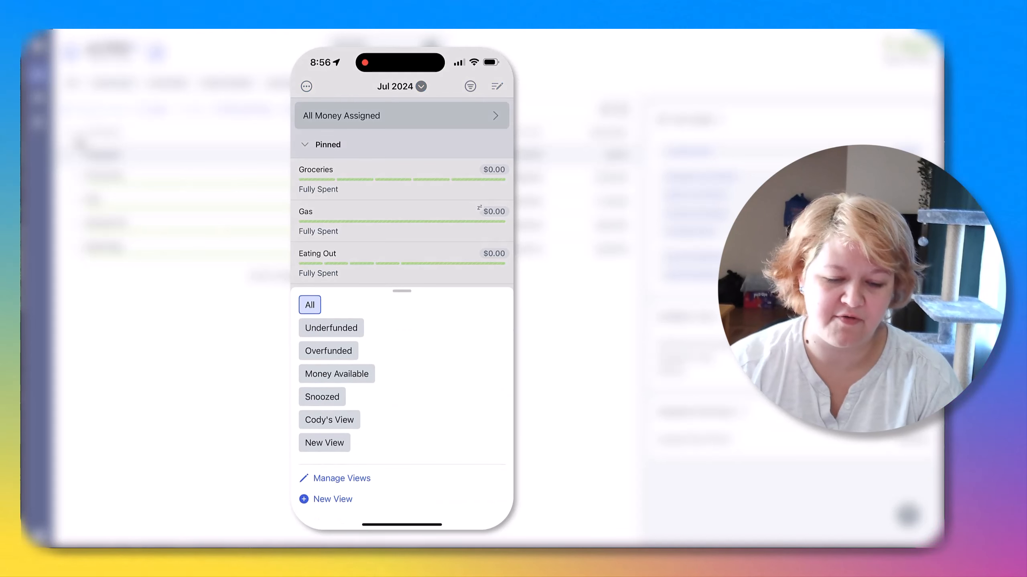
{"action": "left_click", "coordinate": [309, 305]}
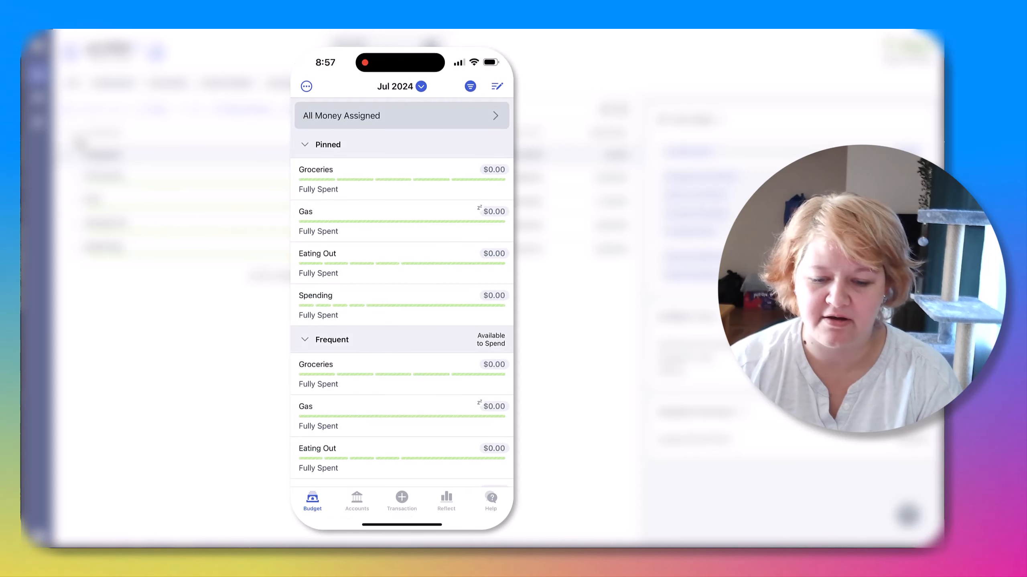
{"action": "left_click", "coordinate": [470, 87]}
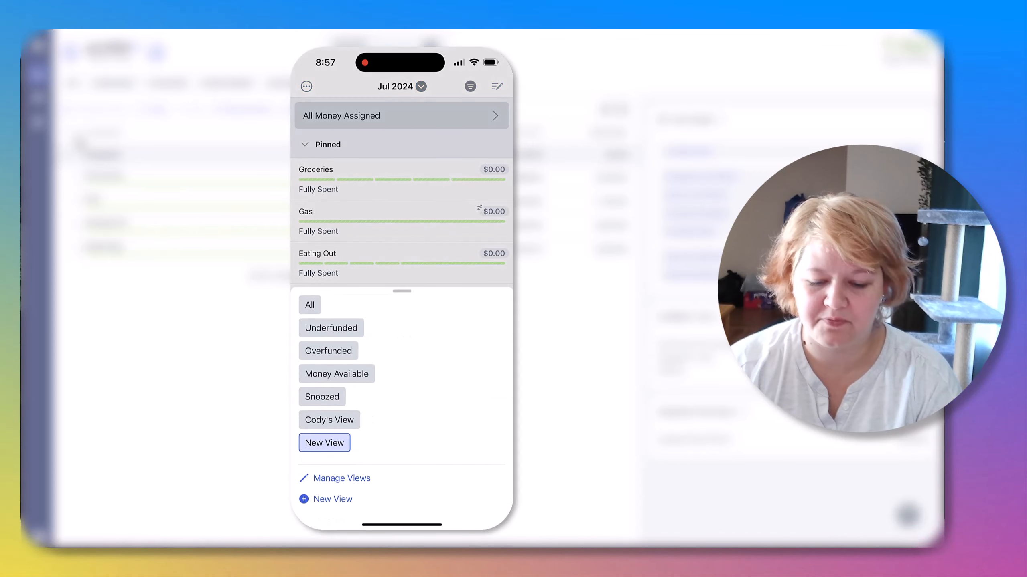
{"action": "left_click", "coordinate": [324, 443]}
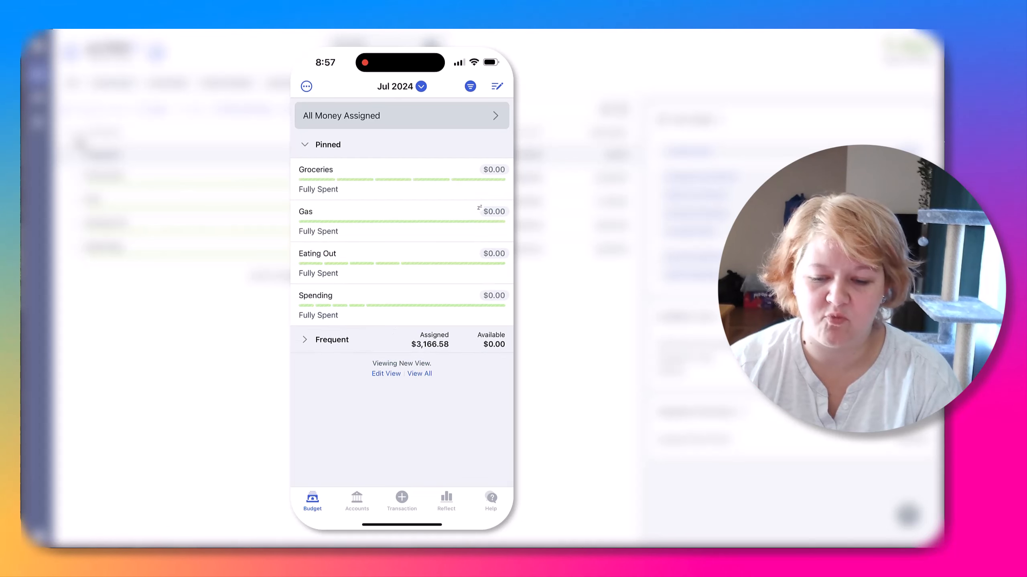
{"action": "left_click", "coordinate": [470, 87]}
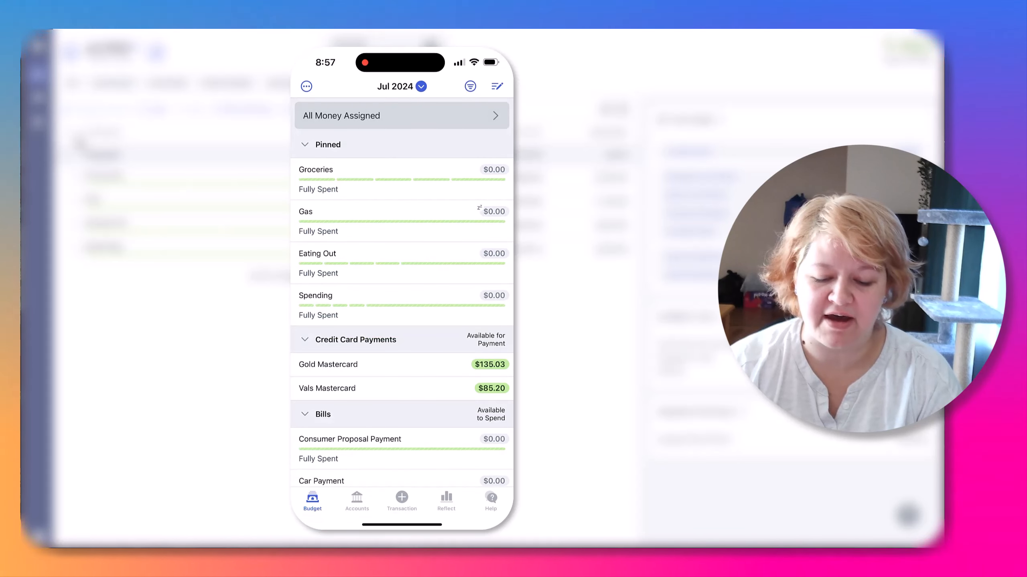
- Collapse the mobile category groups and pin Gifts below the four pinned categories
{"action": "left_click", "coordinate": [304, 340]}
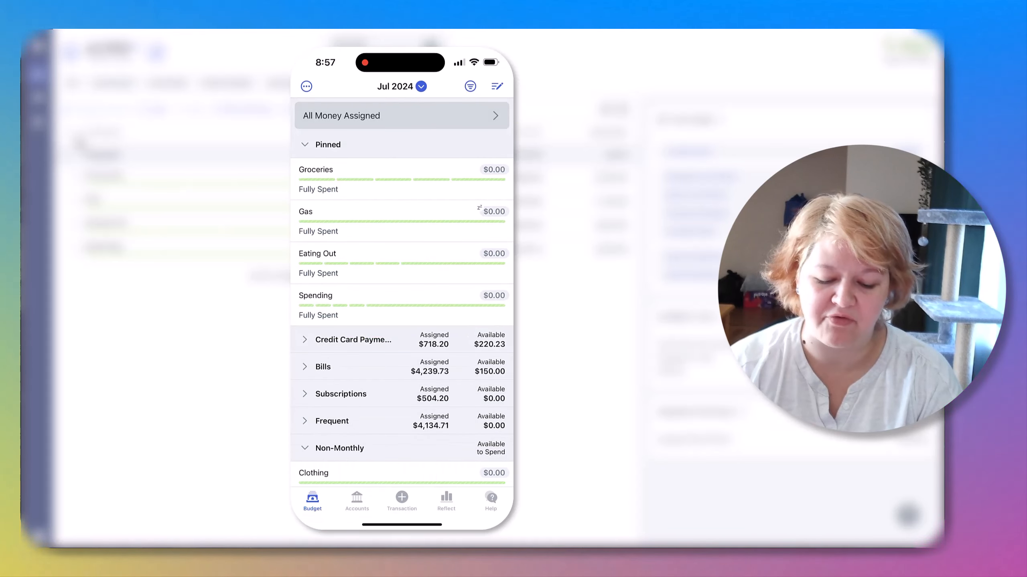
{"action": "scroll", "scroll_direction": "down", "scroll_amount": 3}
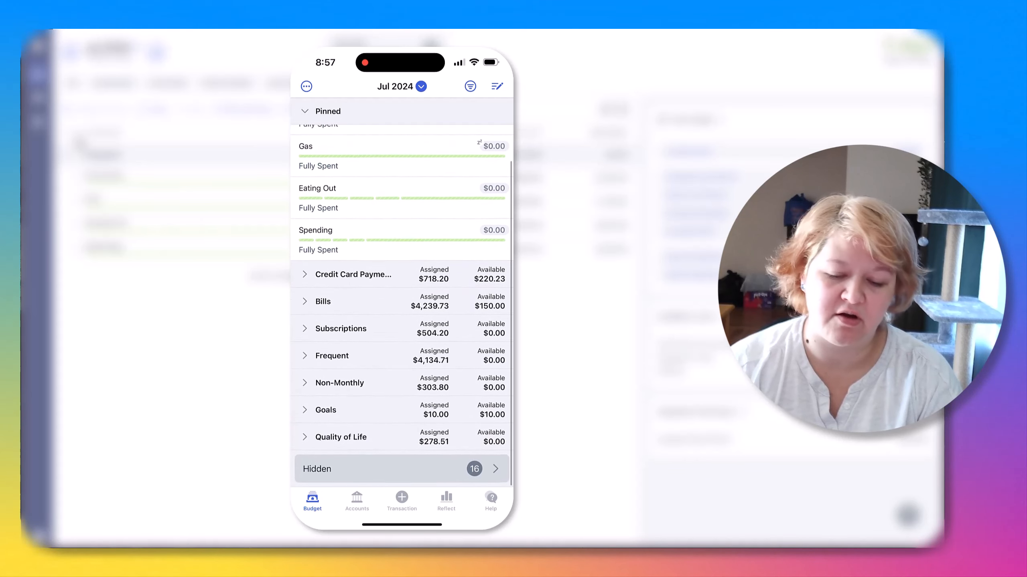
{"action": "scroll", "scroll_direction": "down", "scroll_amount": 3}
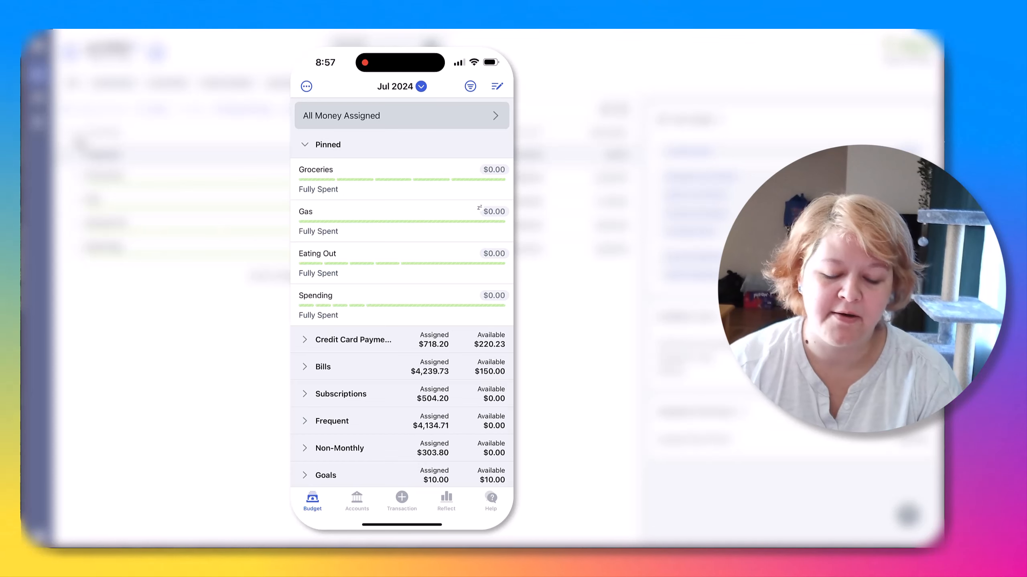
{"action": "scroll", "scroll_direction": "down", "scroll_amount": 3}
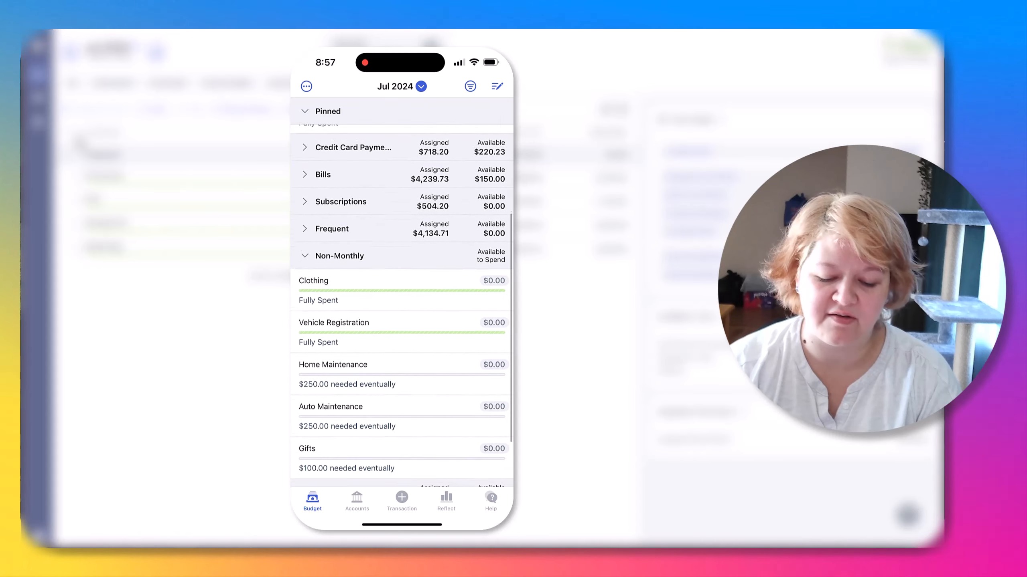
{"action": "scroll", "scroll_direction": "down", "scroll_amount": 3}
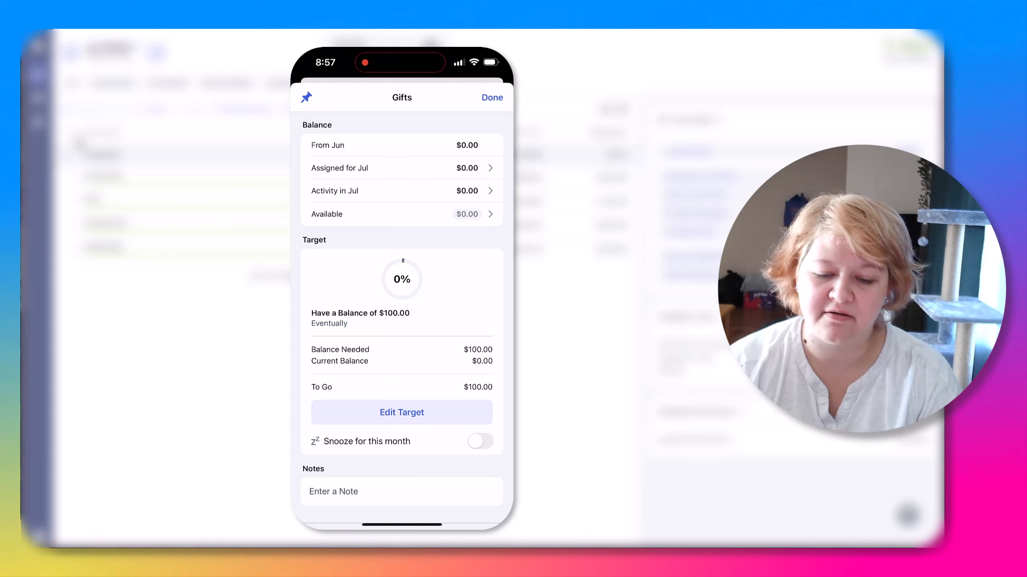
{"action": "left_click", "coordinate": [493, 98]}
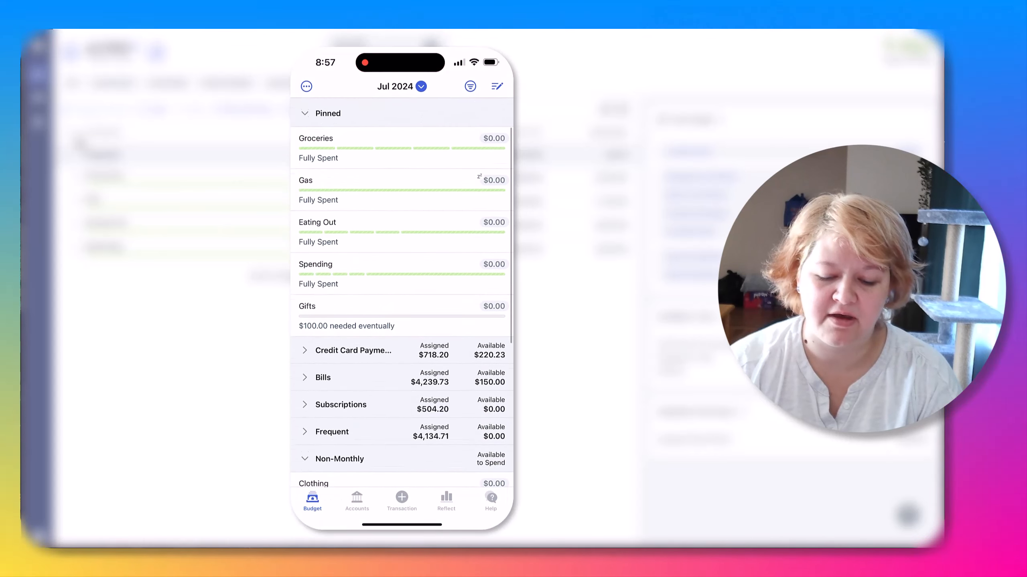